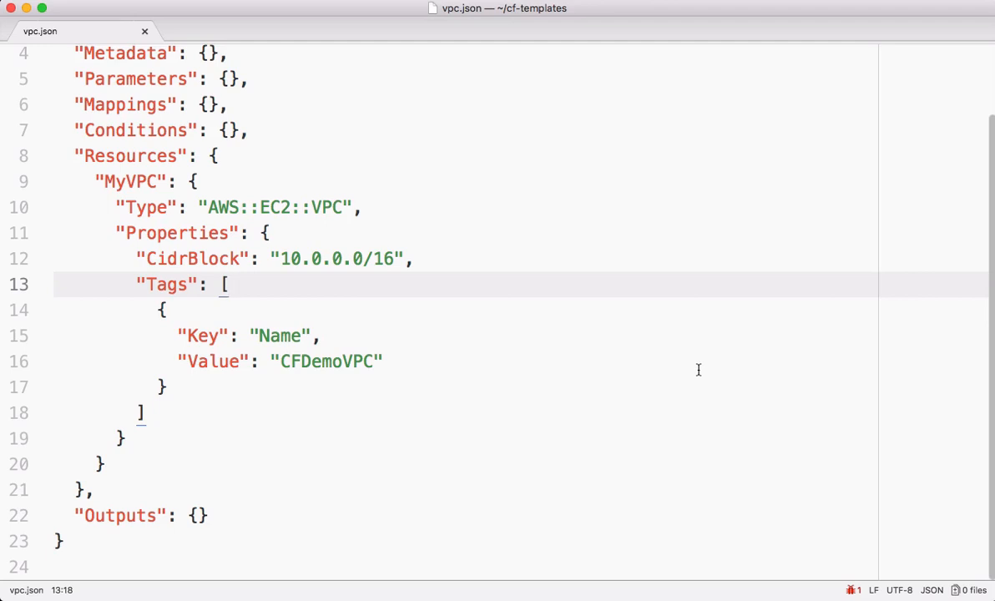
{"action": "mouse_move", "coordinate": [204, 309]}
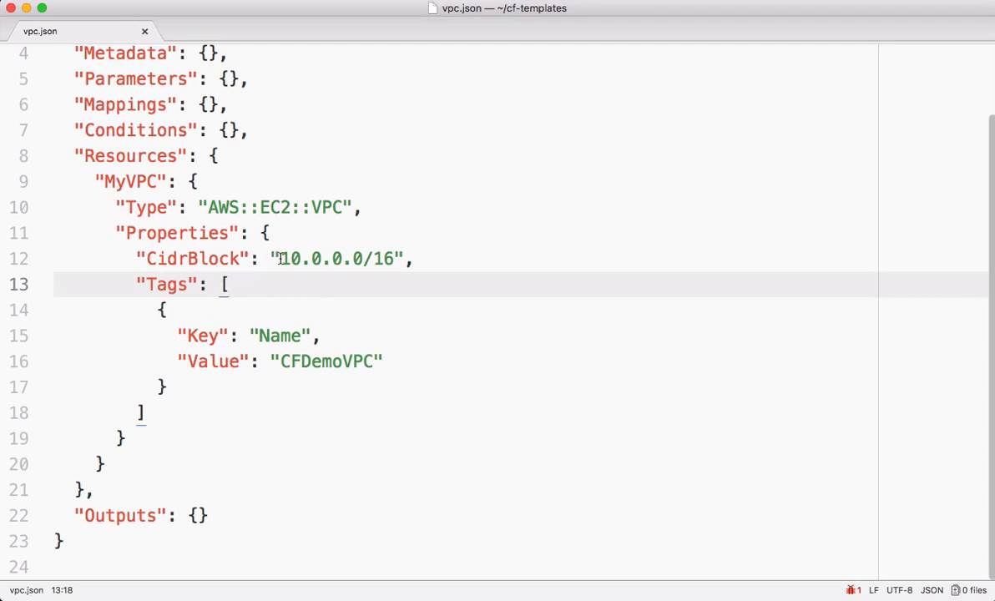
- Insert a parameter snippet in Parameters and name it VpcCidrBlock
{"action": "double_click", "coordinate": [337, 259]}
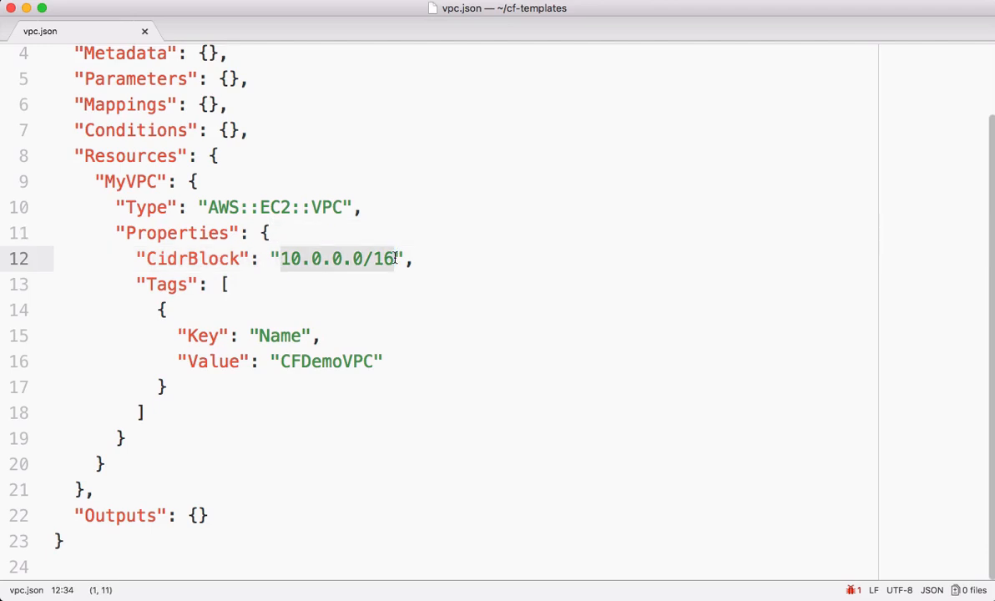
{"action": "left_click", "coordinate": [393, 259]}
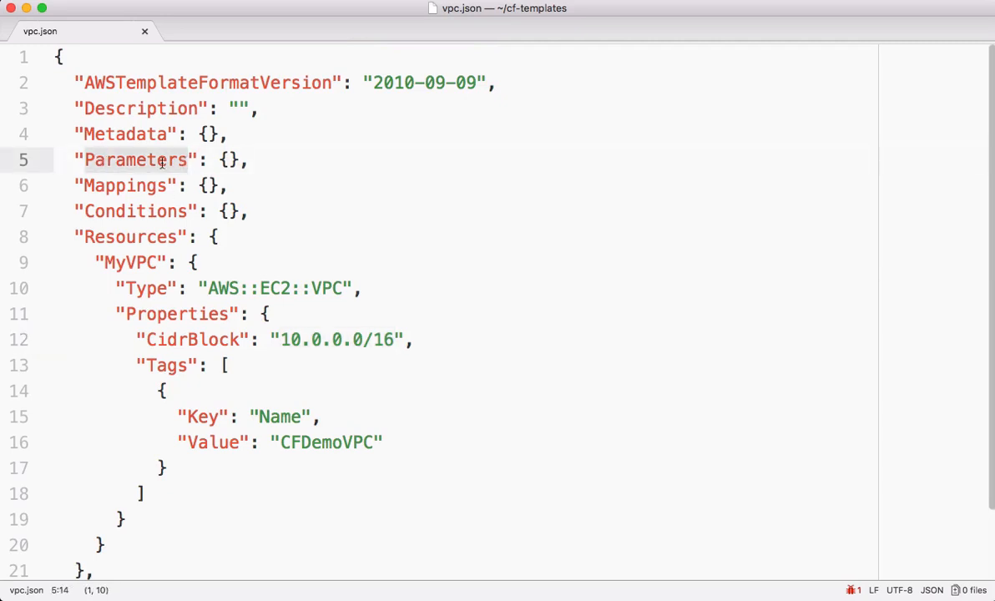
{"action": "left_click", "coordinate": [230, 160]}
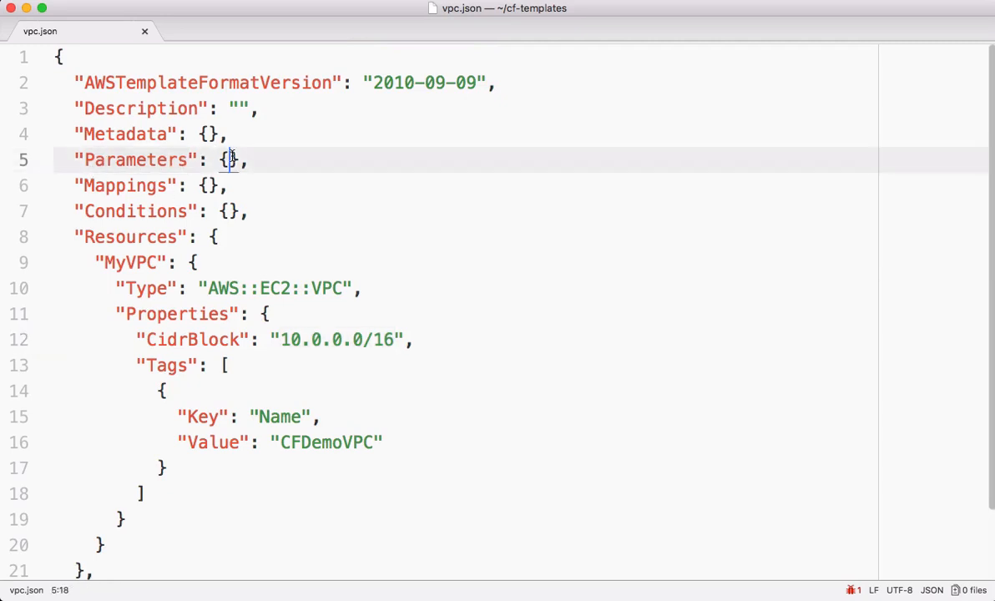
{"action": "type", "text": "paramName\": {"}
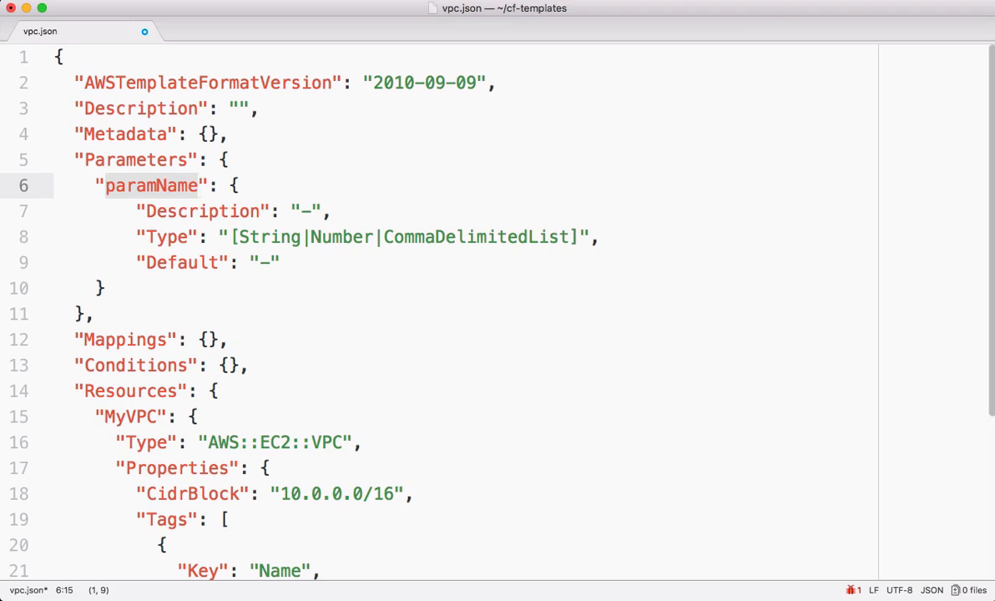
{"action": "type", "text": "VpcC\": {"}
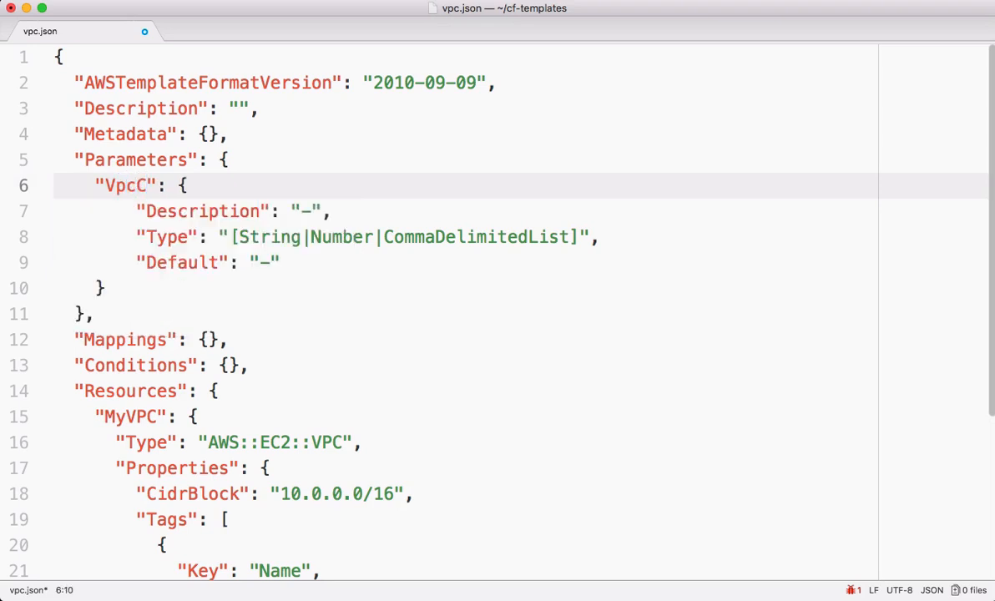
{"action": "type", "text": "idr"}
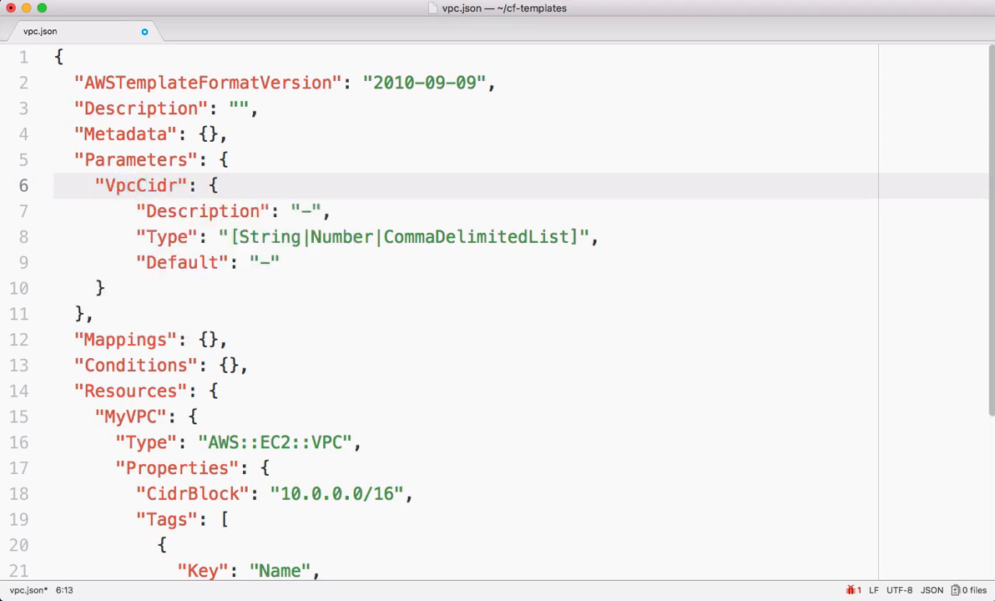
{"action": "type", "text": "Blo"}
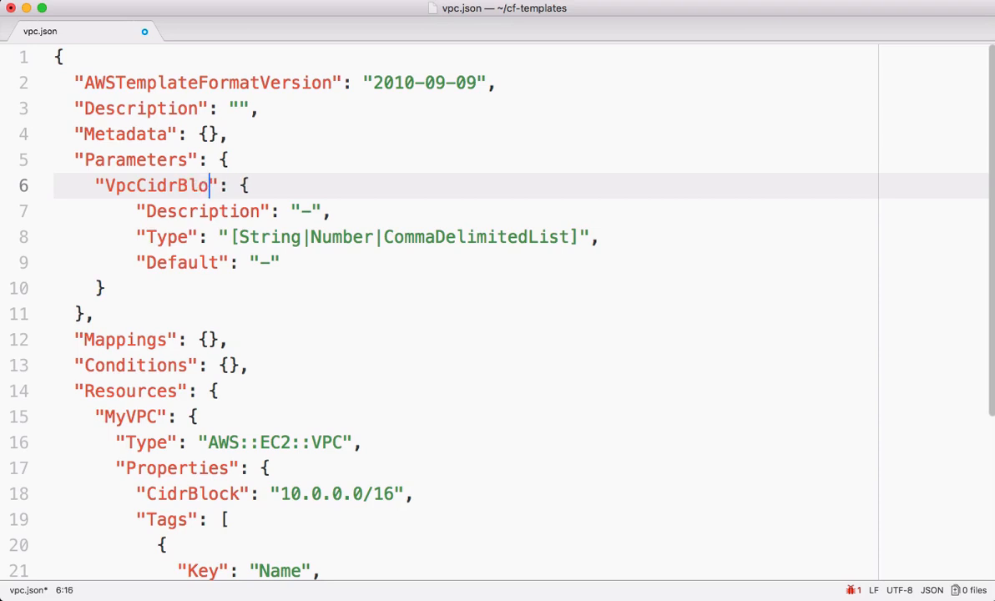
{"action": "type", "text": "ck"}
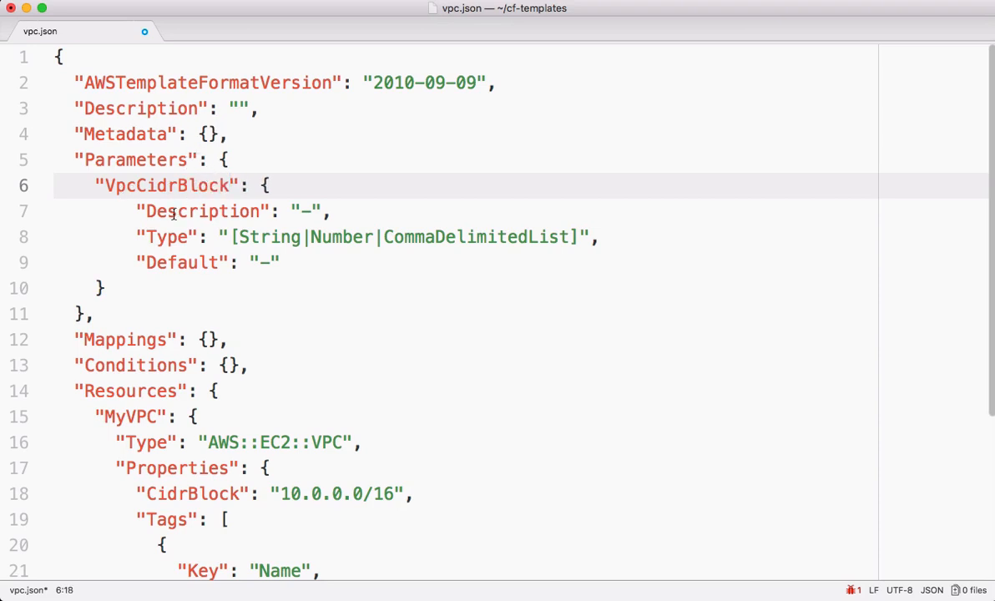
- Describe the parameter as "Select Cidr block for vpc" and keep only the String type
{"action": "left_click", "coordinate": [307, 210]}
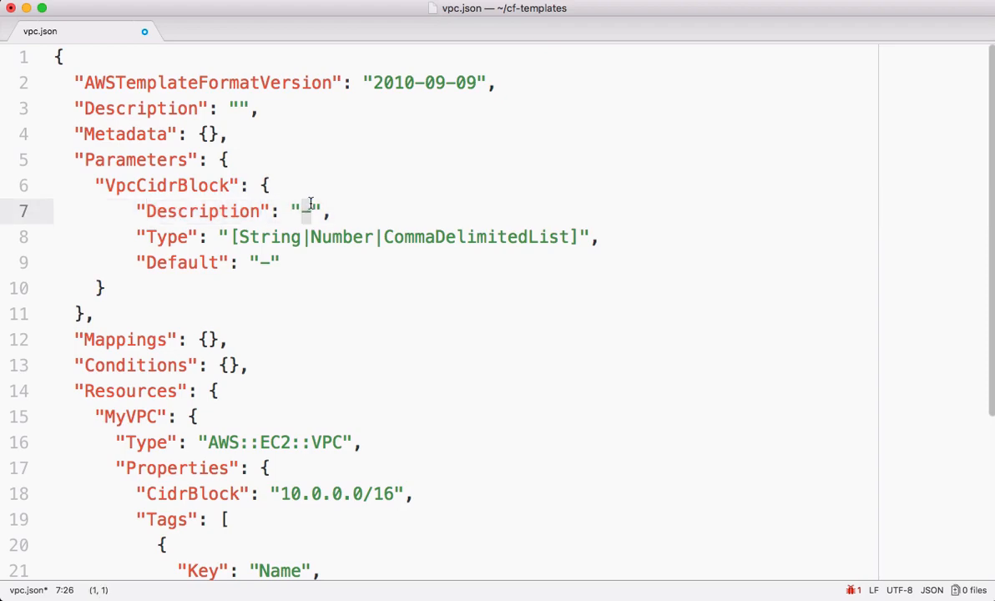
{"action": "type", "text": "Select Cidr block f"}
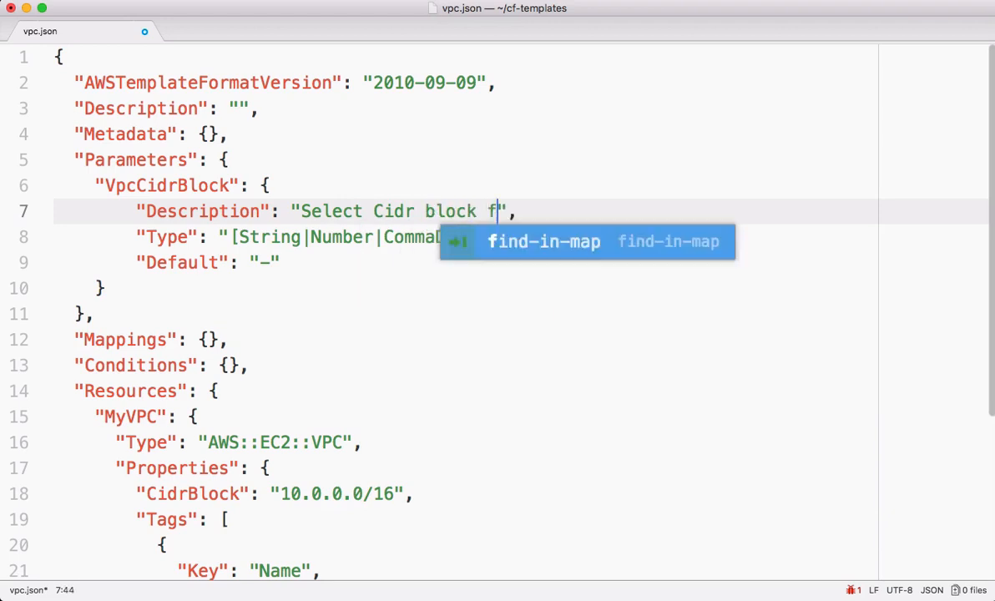
{"action": "type", "text": "or vpc"}
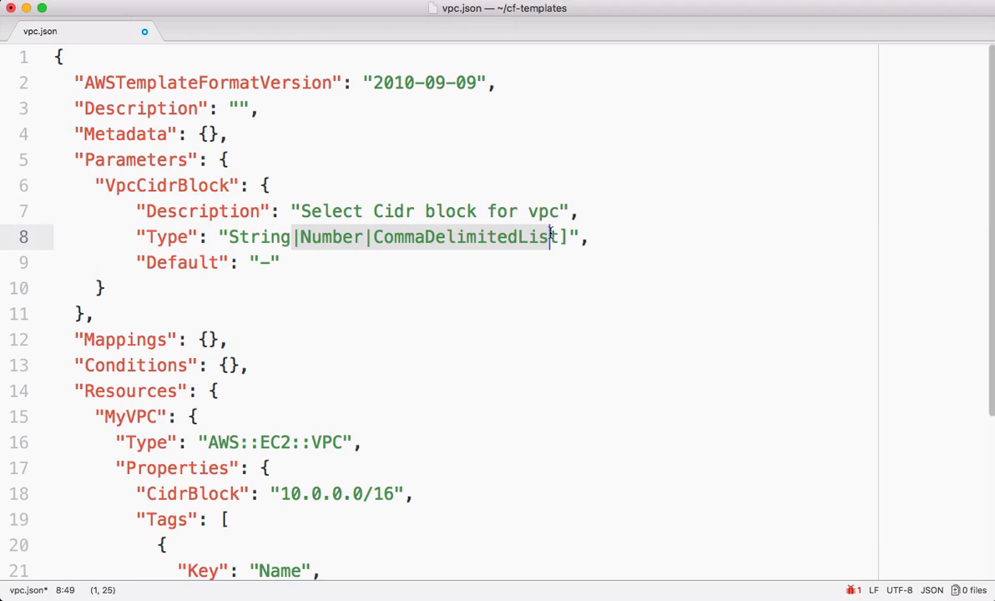
{"action": "key", "text": "Backspace"}
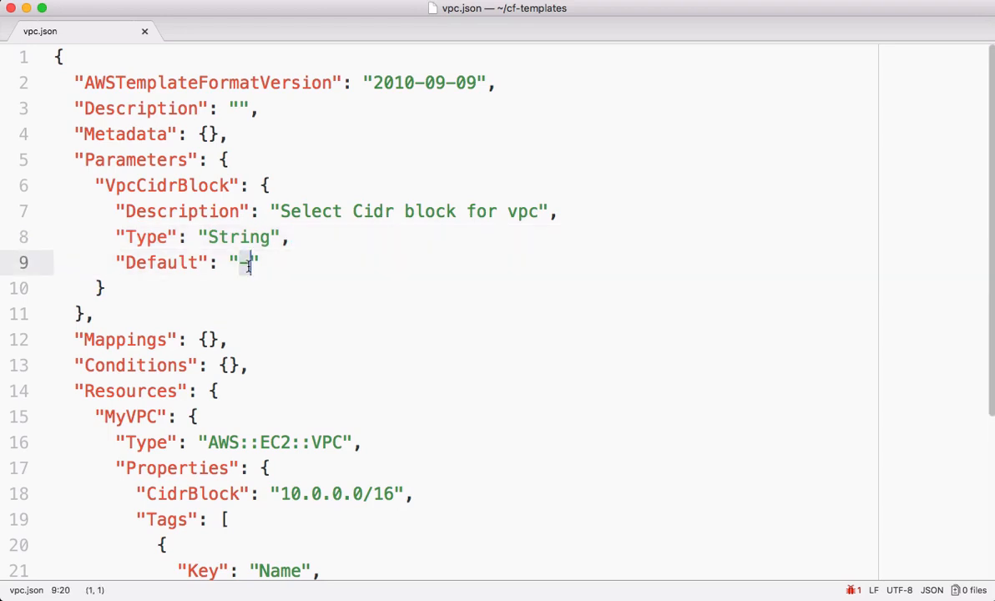
- Give VpcCidrBlock a default value of 10.0.0.0/16
{"action": "key", "text": "Backspace"}
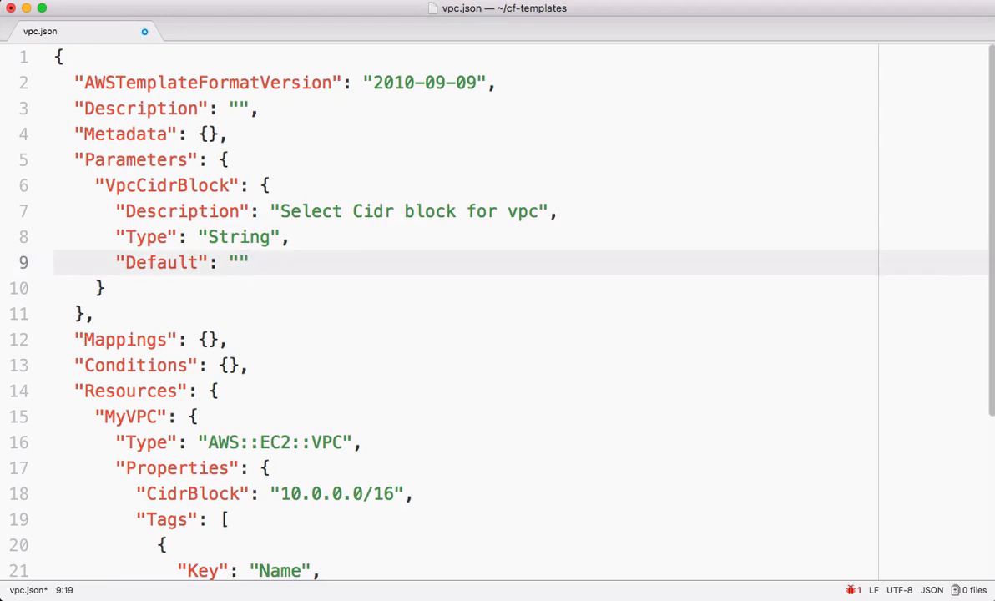
{"action": "type", "text": "10.0.0.0/16"}
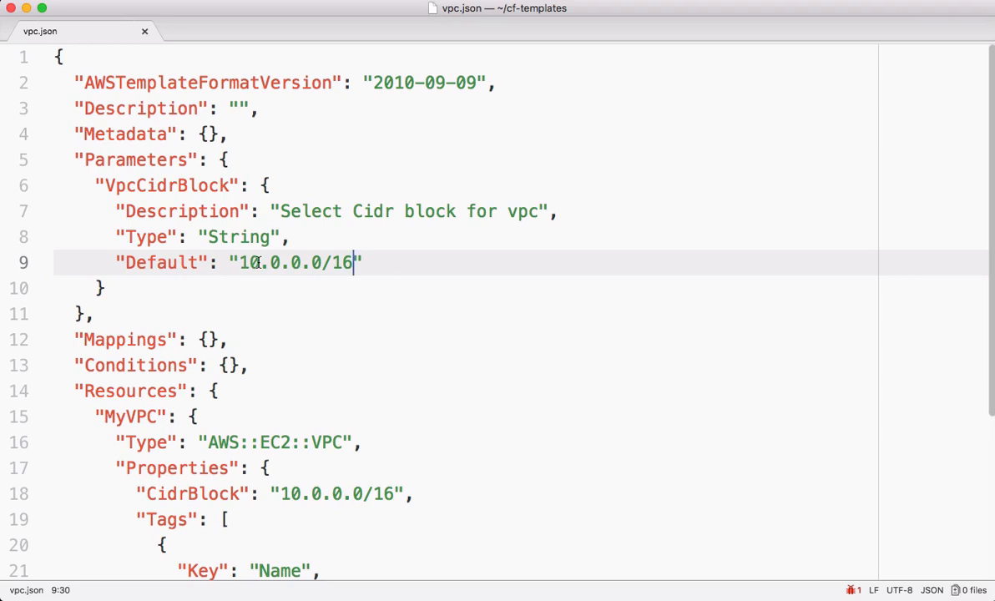
{"action": "scroll", "scroll_direction": "down", "scroll_amount": 3}
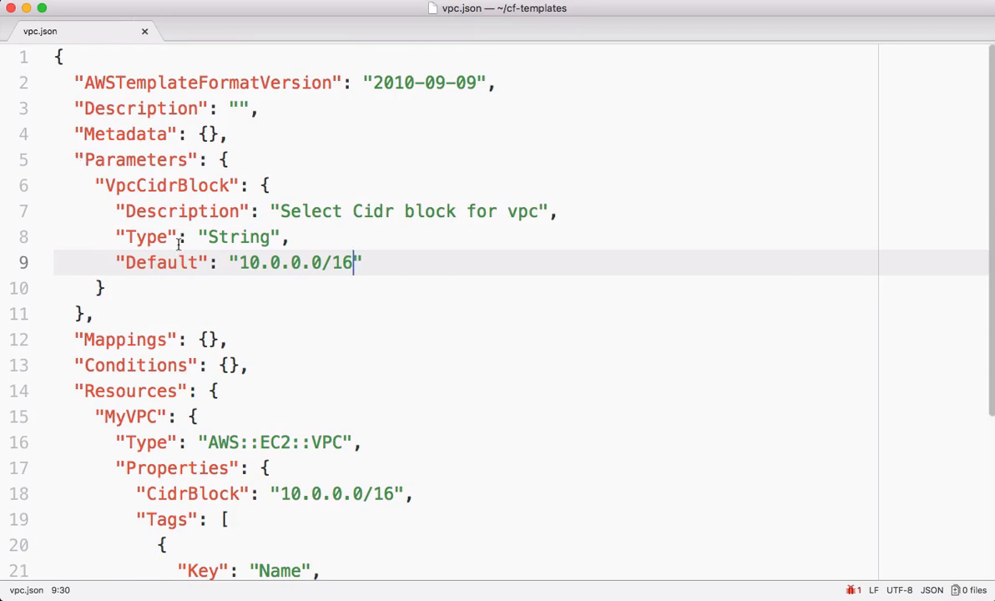
{"action": "scroll", "scroll_direction": "down", "scroll_amount": 3}
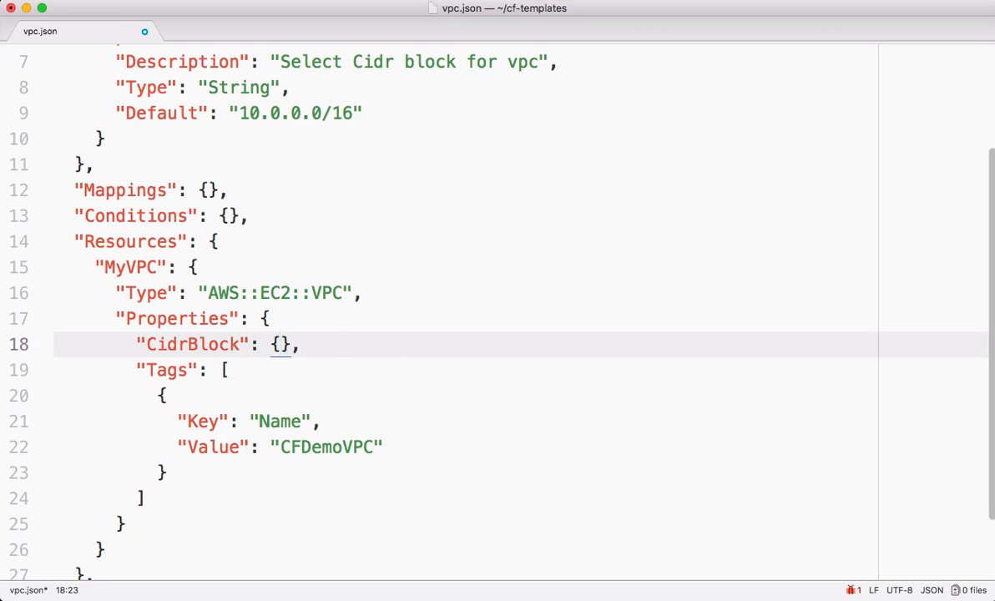
- Replace MyVPC's hardcoded CidrBlock with a { "Ref": "logicalName" } snippet, placeholder selected
{"action": "type", "text": "{ \"Ref\": \"logicalName\" }"}
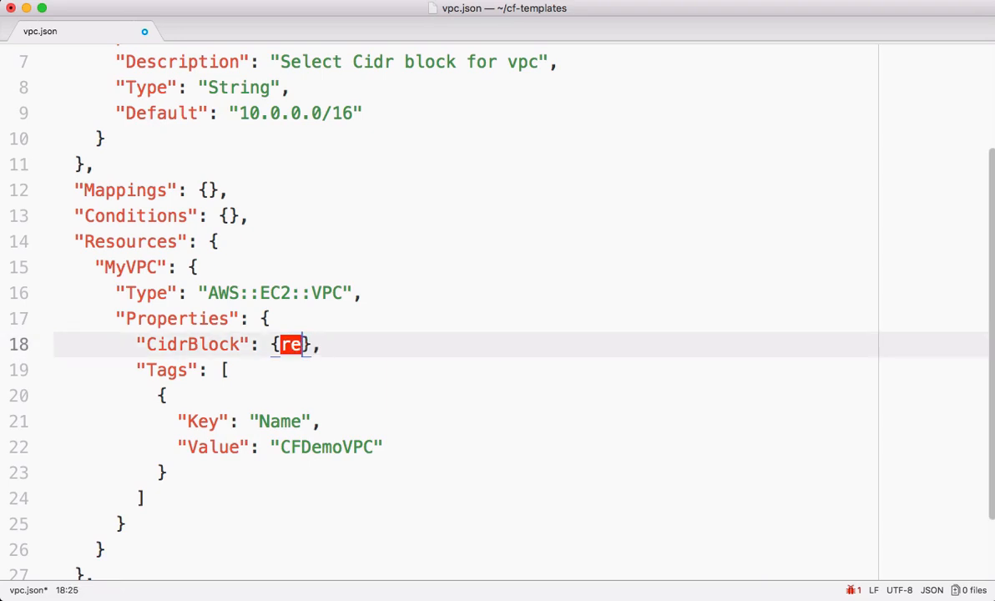
{"action": "key", "text": "backspace"}
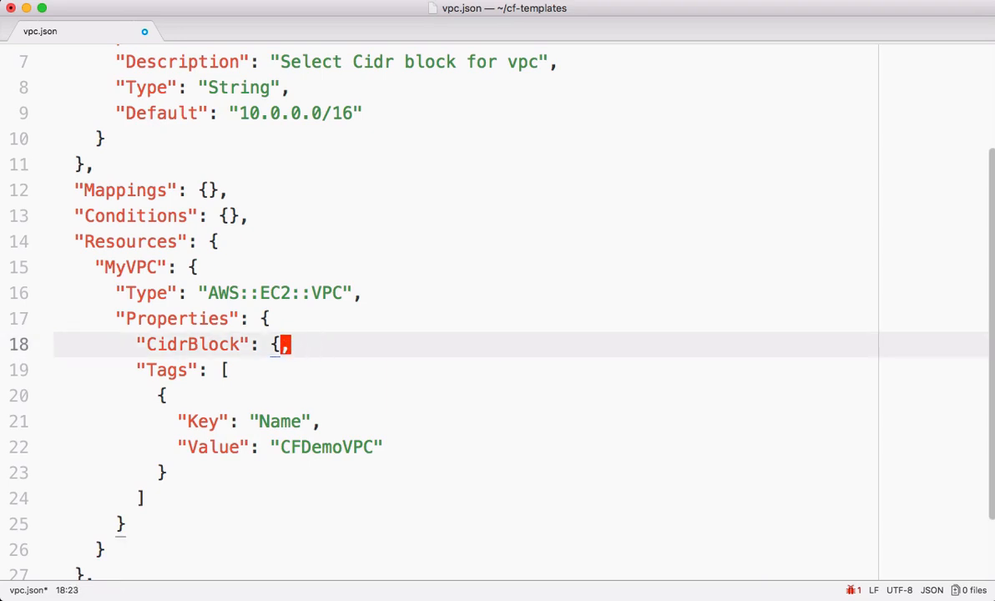
{"action": "type", "text": "ref"}
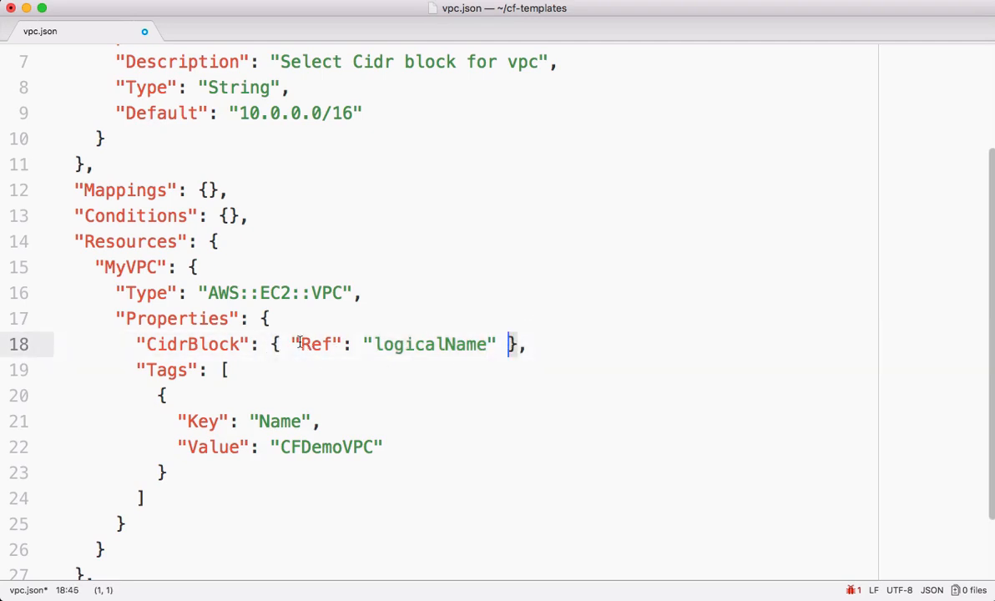
{"action": "double_click", "coordinate": [317, 344]}
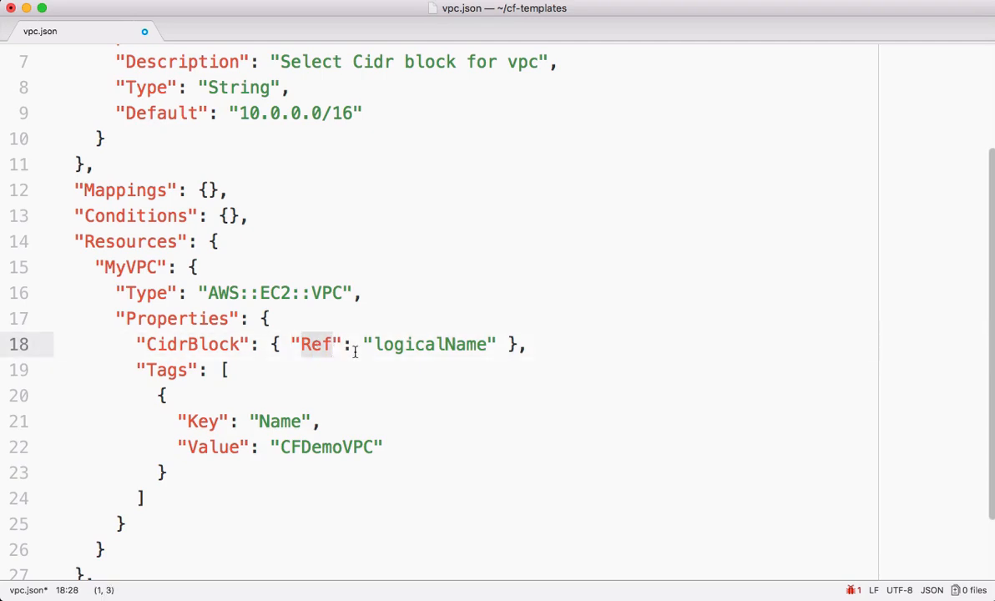
{"action": "double_click", "coordinate": [430, 344]}
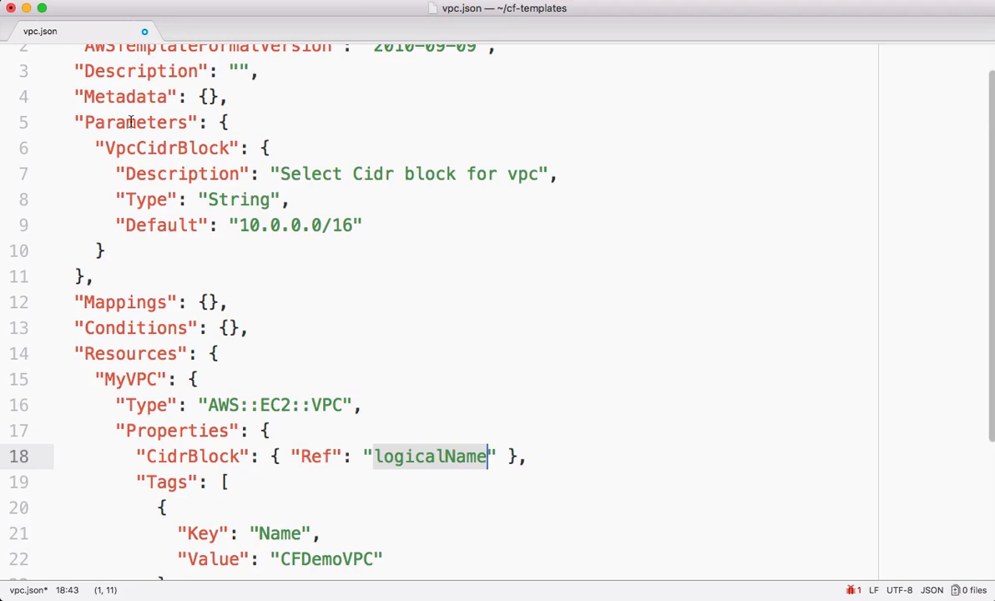
{"action": "double_click", "coordinate": [167, 147]}
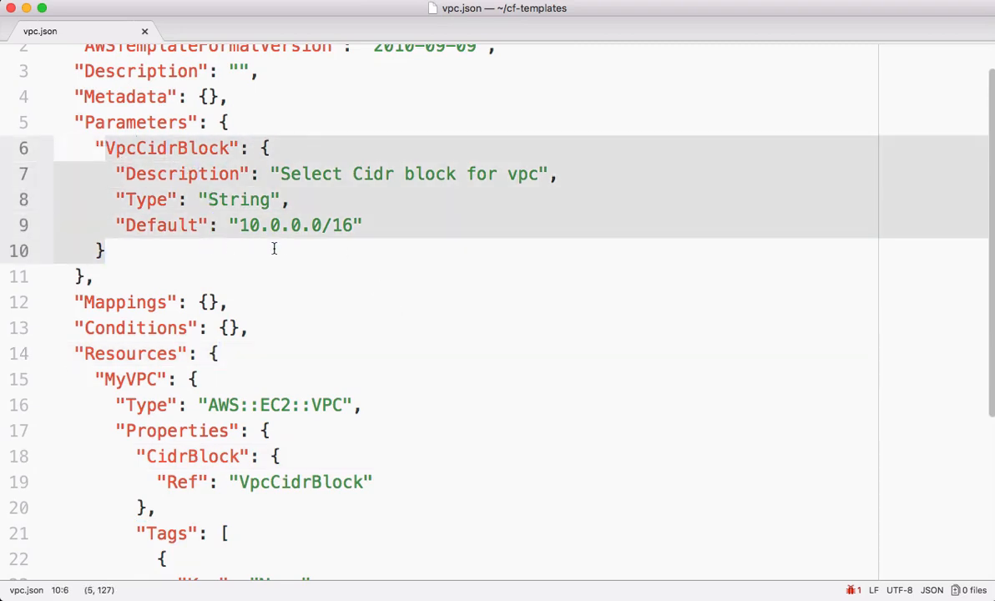
- Review the Parameters block and MyVPC's Ref to VpcCidrBlock, then switch to the browser
{"action": "scroll", "scroll_direction": "down", "scroll_amount": 3}
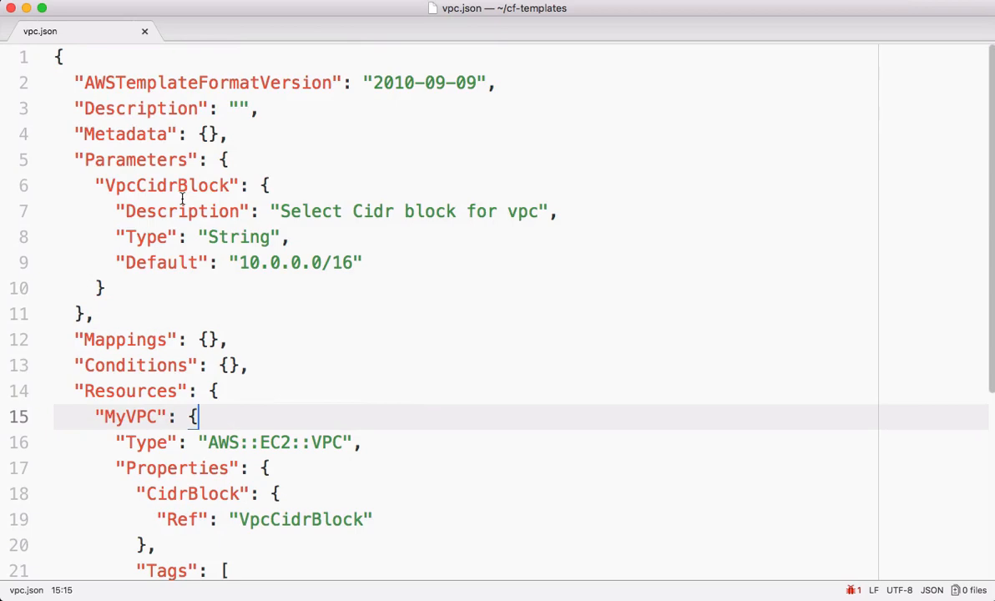
{"action": "scroll", "scroll_direction": "down", "scroll_amount": 3}
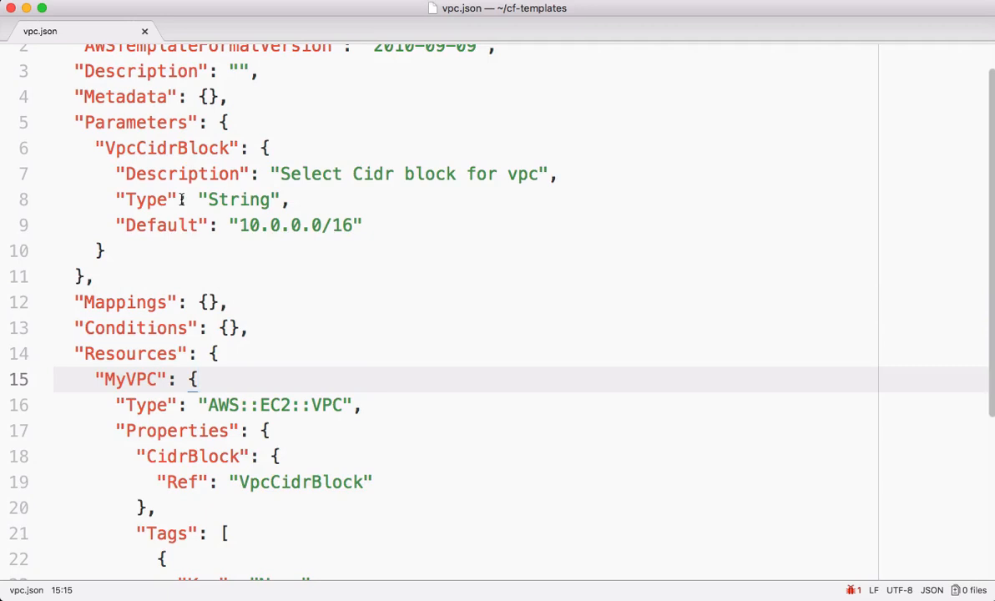
{"action": "scroll", "scroll_direction": "down", "scroll_amount": 3}
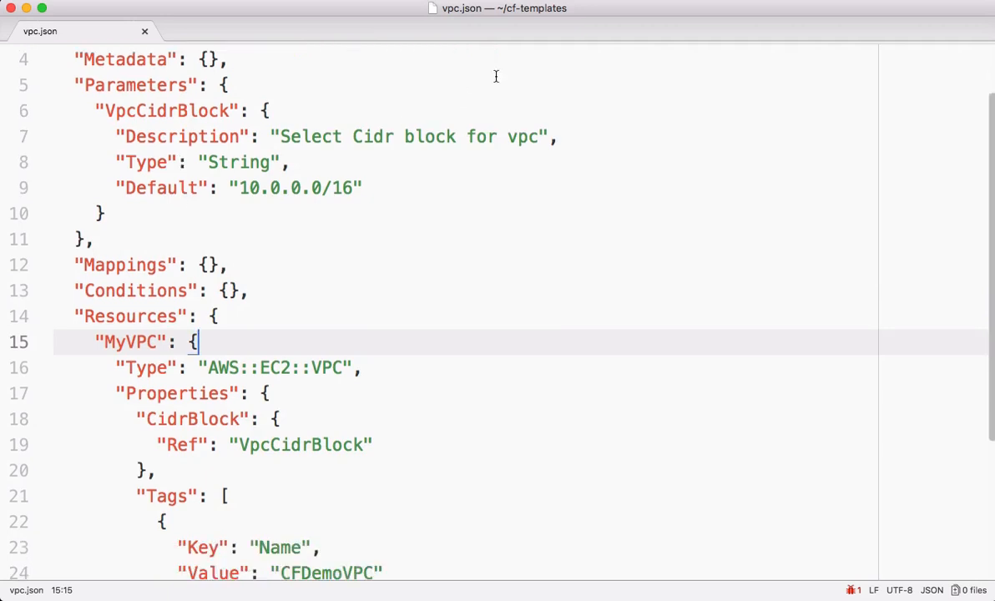
{"action": "left_click", "coordinate": [231, 83]}
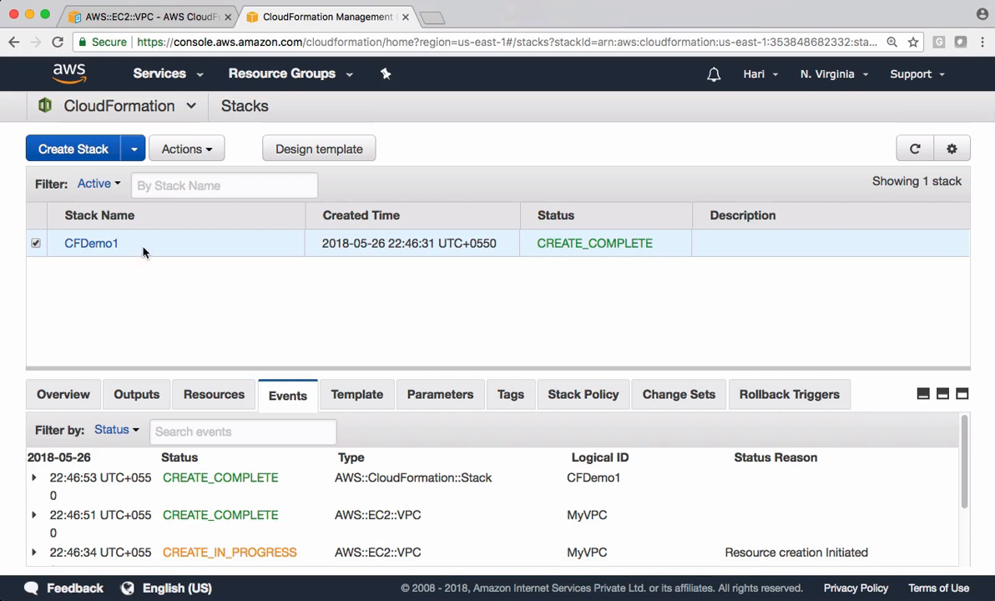
{"action": "mouse_move", "coordinate": [120, 259]}
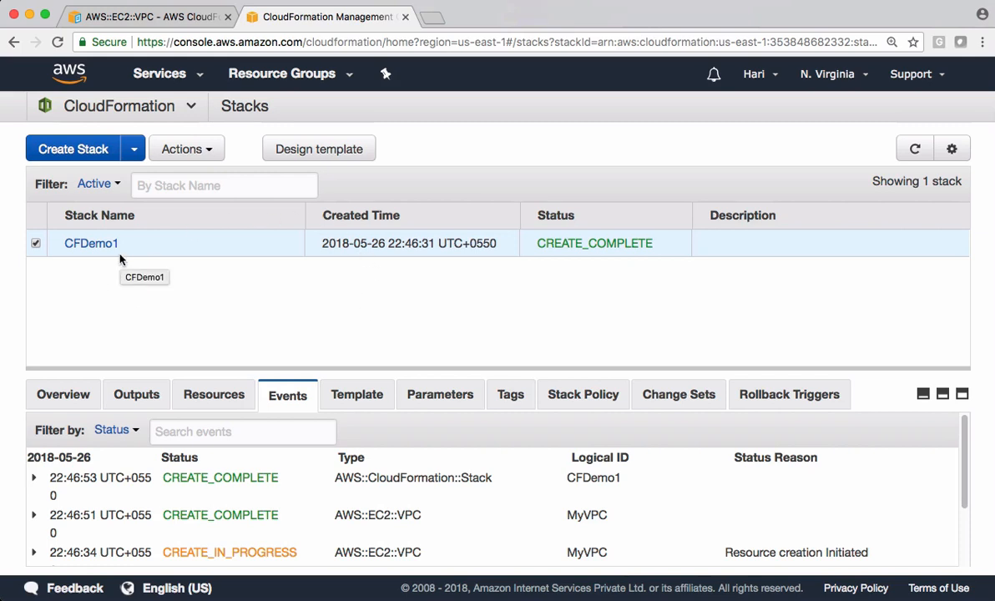
- Start Update Stack on the checked CFDemo1 stack from the Actions menu
{"action": "left_click", "coordinate": [187, 148]}
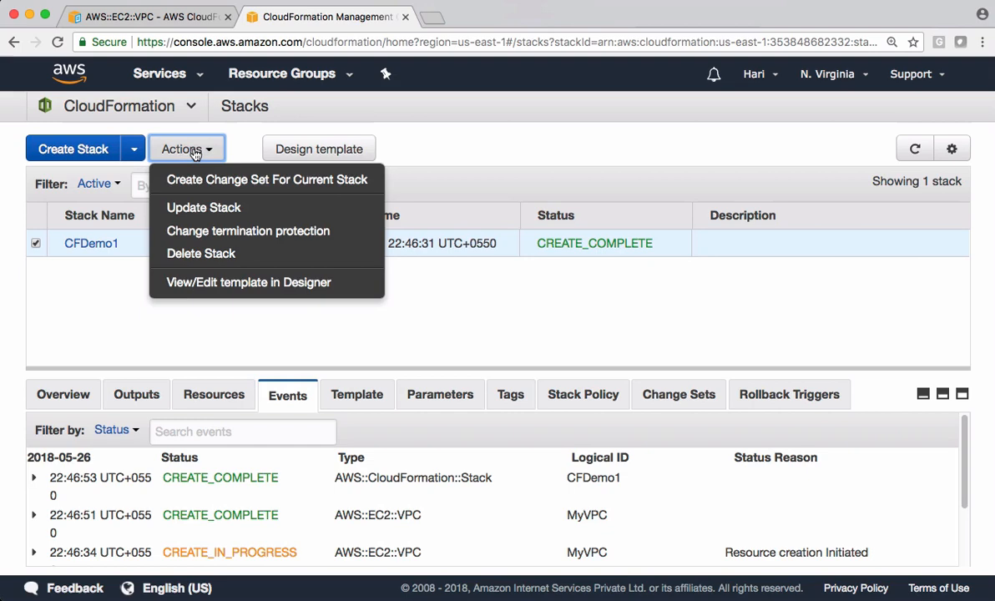
{"action": "left_click", "coordinate": [204, 207]}
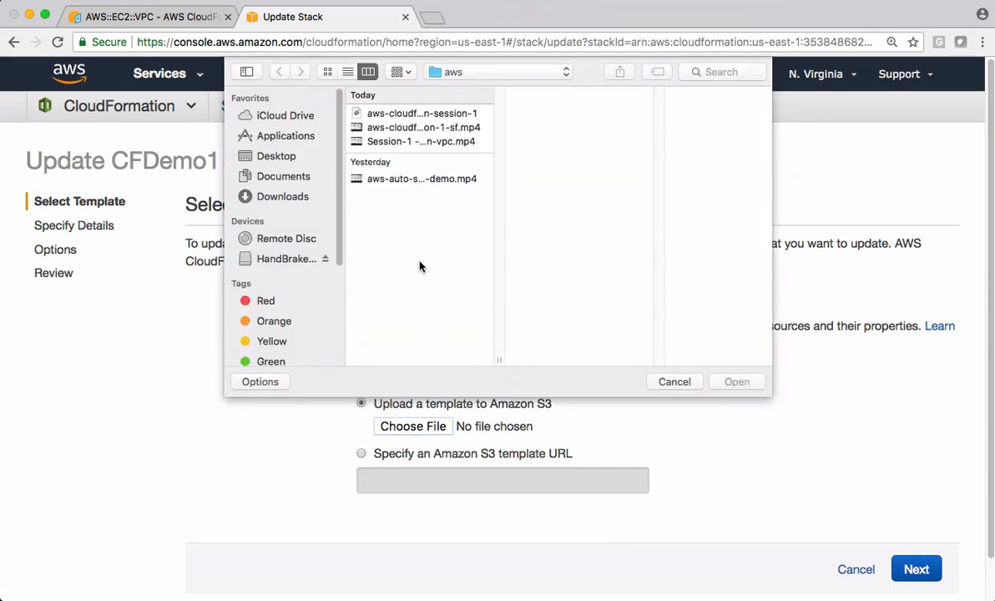
{"action": "mouse_move", "coordinate": [420, 265]}
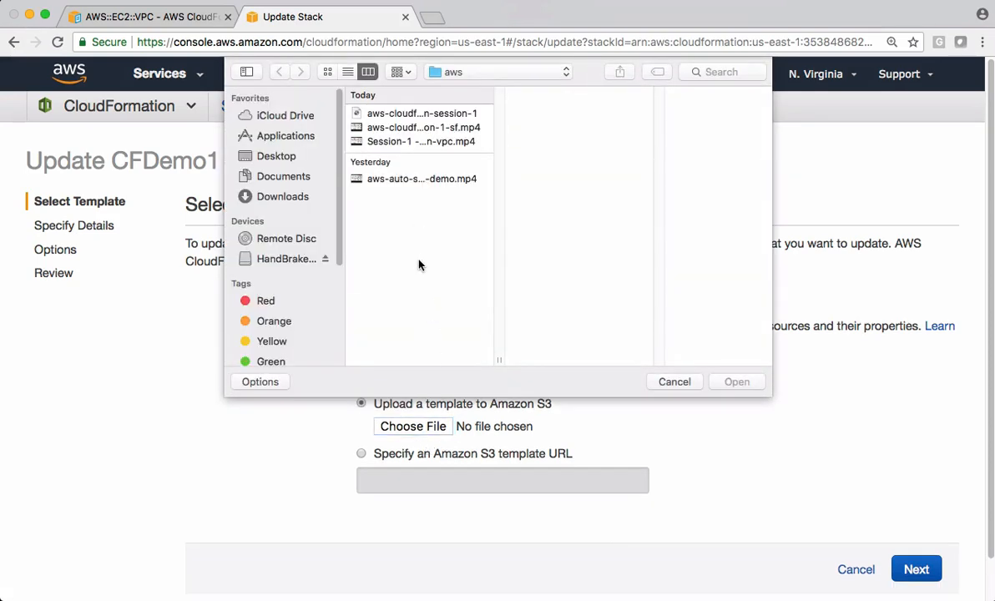
- Choose vpc.json from the cf-templates folder as the replacement template
{"action": "left_click", "coordinate": [275, 157]}
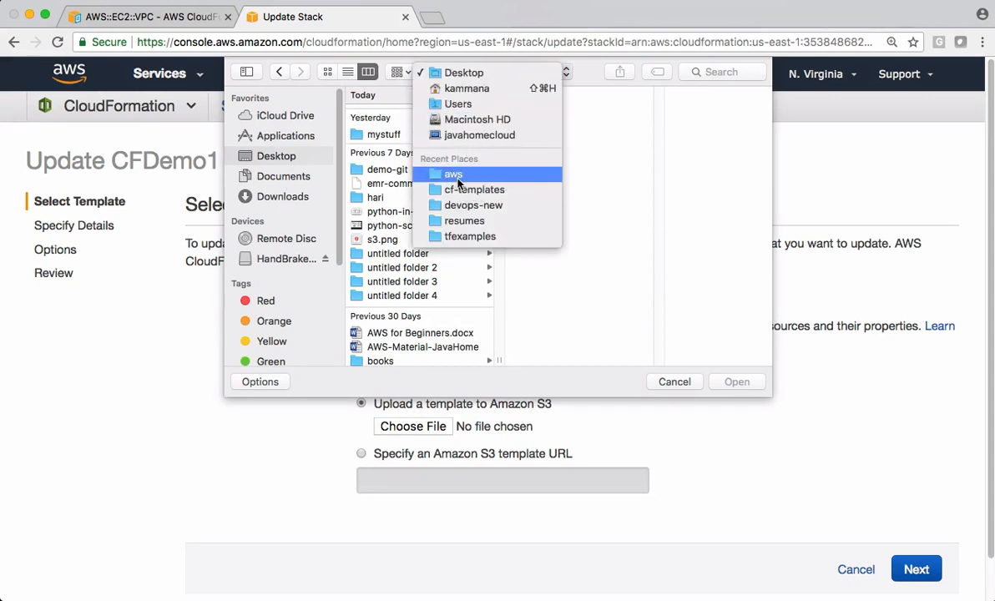
{"action": "left_click", "coordinate": [474, 190]}
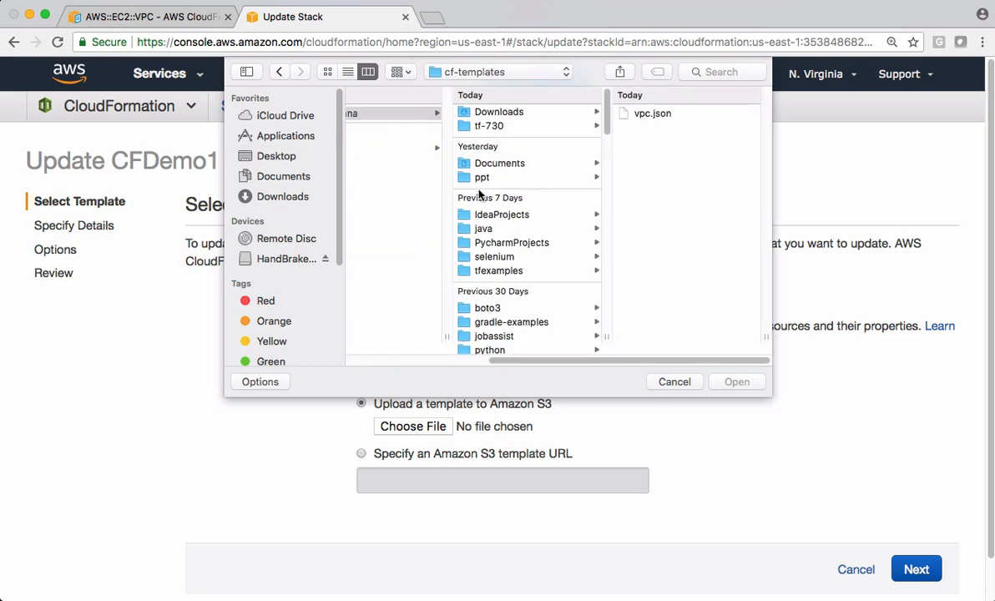
{"action": "mouse_move", "coordinate": [545, 127]}
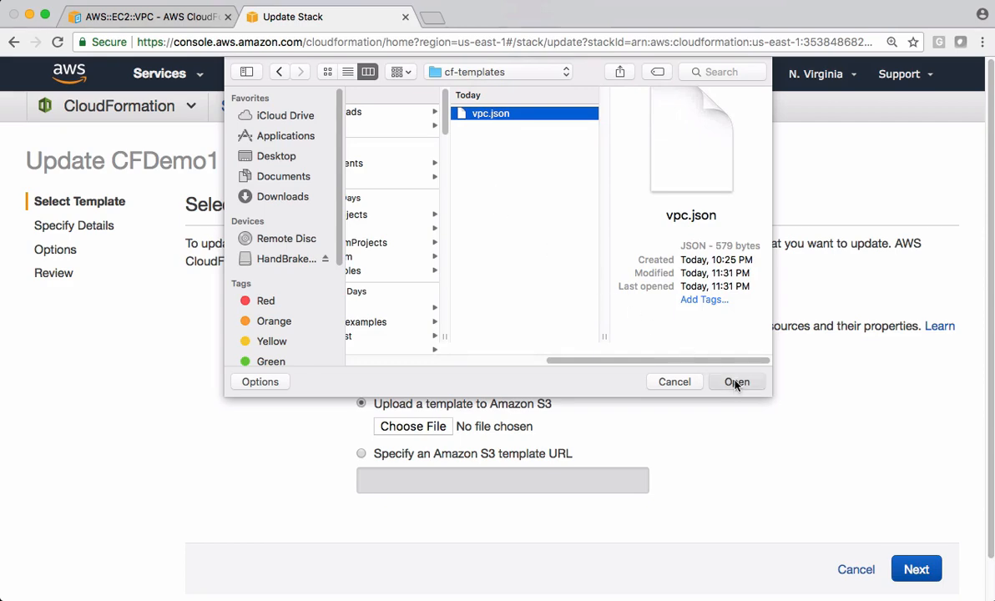
{"action": "left_click", "coordinate": [736, 381]}
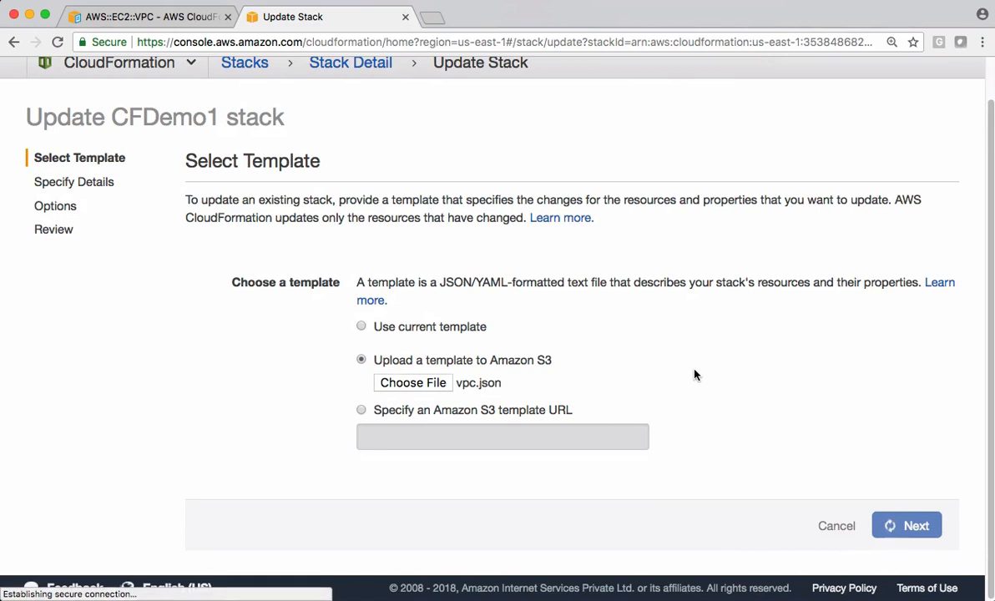
- Proceed to stack details and check the VpcCidrBlock value 10.0.0.0/16
{"action": "left_click", "coordinate": [906, 524]}
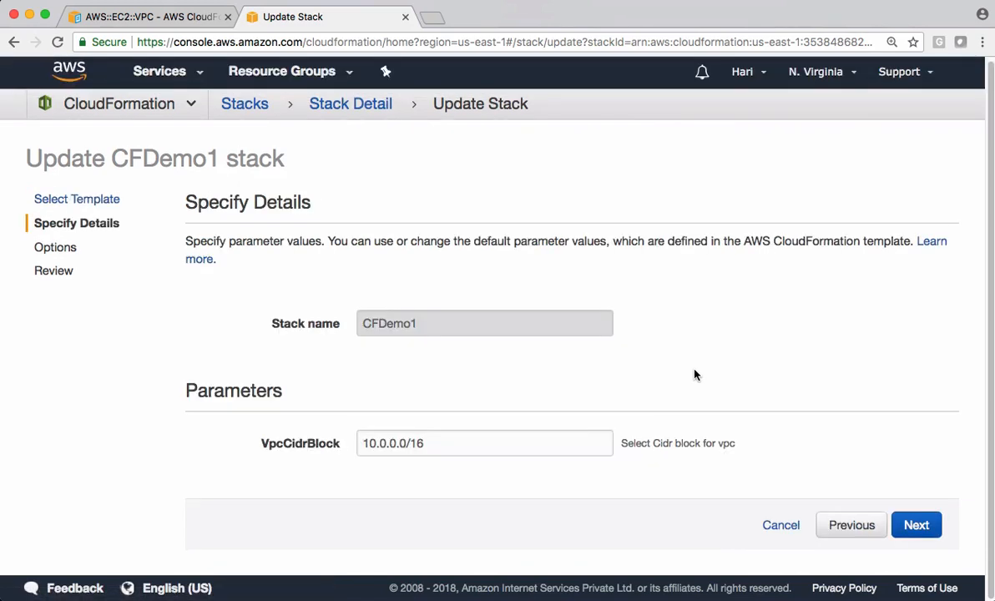
{"action": "mouse_move", "coordinate": [401, 341]}
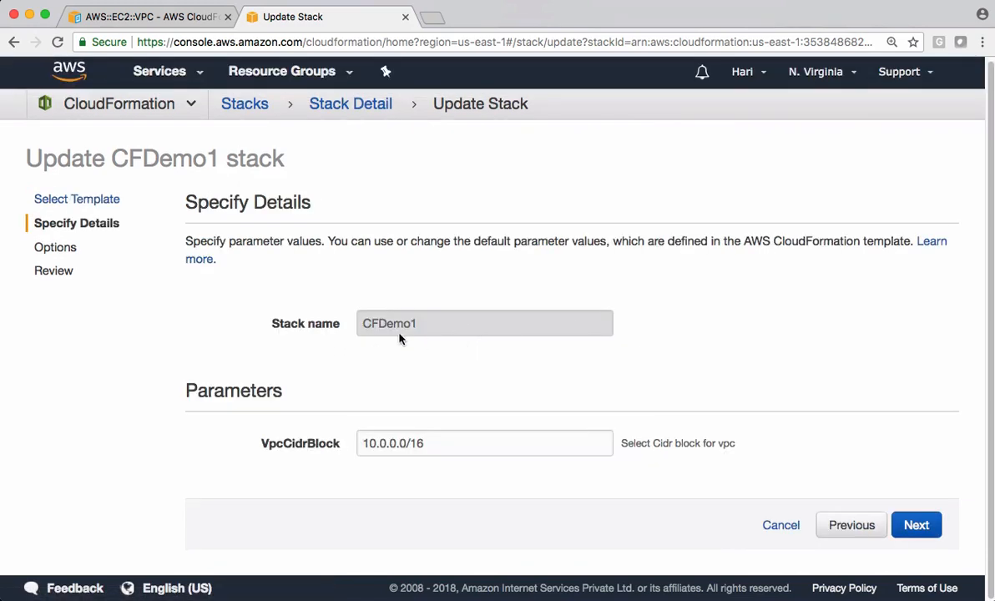
{"action": "mouse_move", "coordinate": [386, 364]}
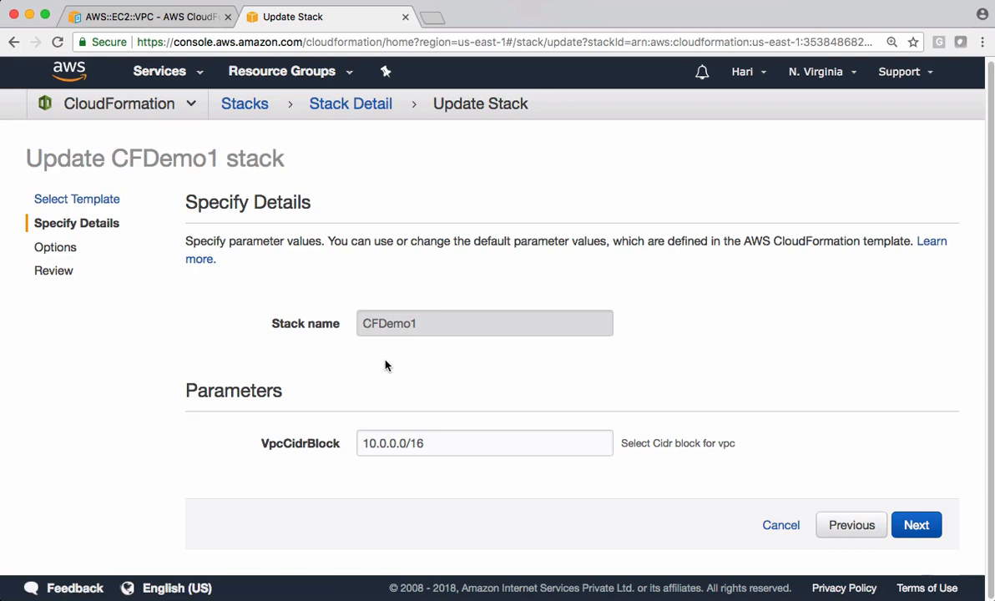
{"action": "mouse_move", "coordinate": [380, 325]}
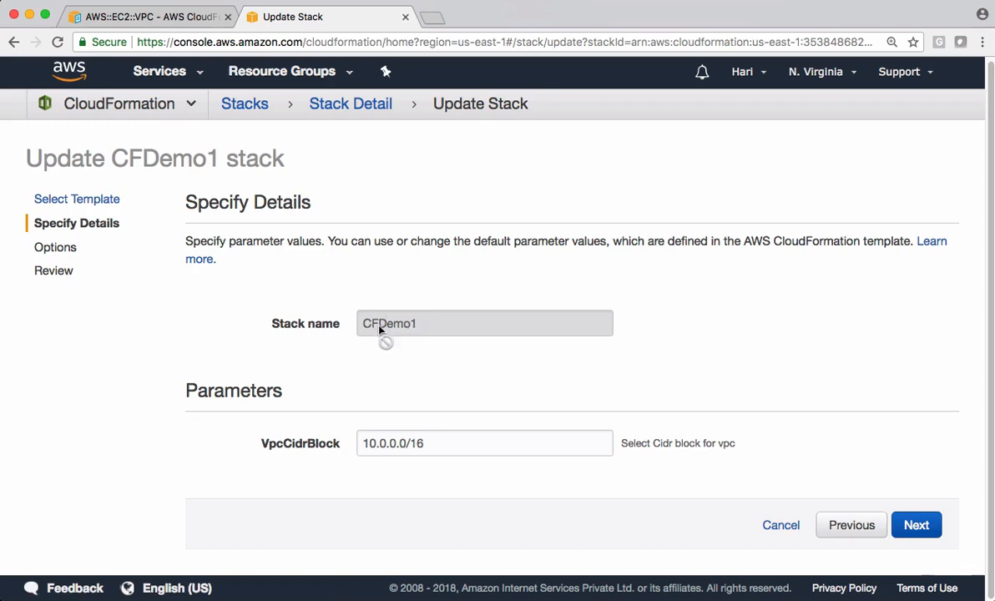
{"action": "mouse_move", "coordinate": [317, 395]}
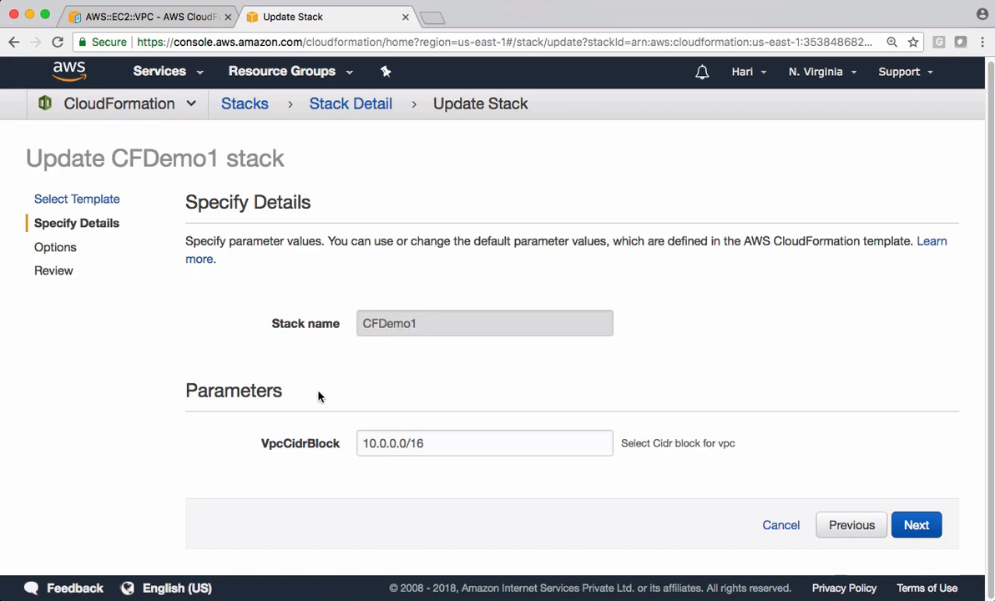
{"action": "mouse_move", "coordinate": [290, 444]}
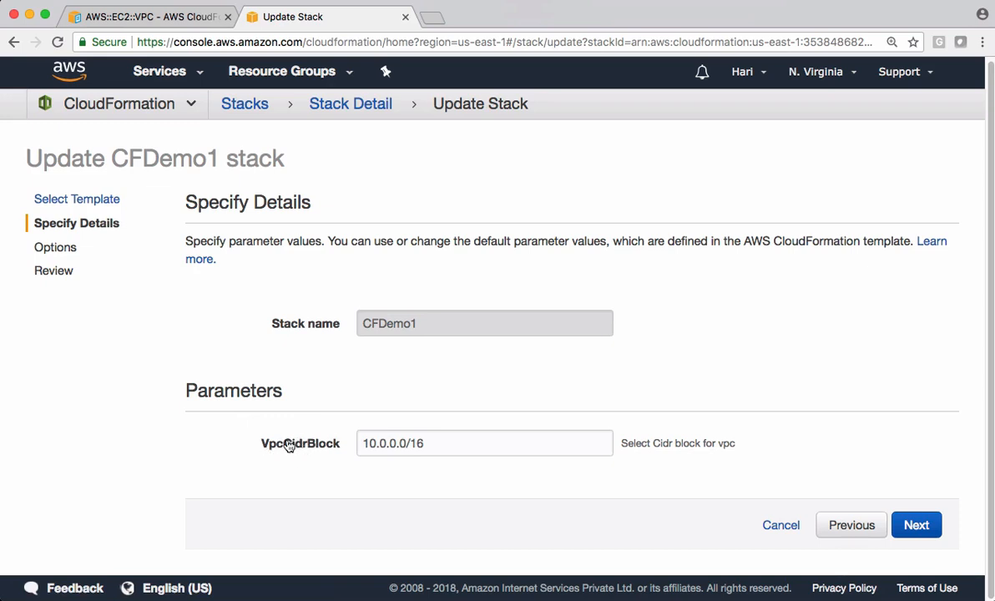
{"action": "mouse_move", "coordinate": [324, 447]}
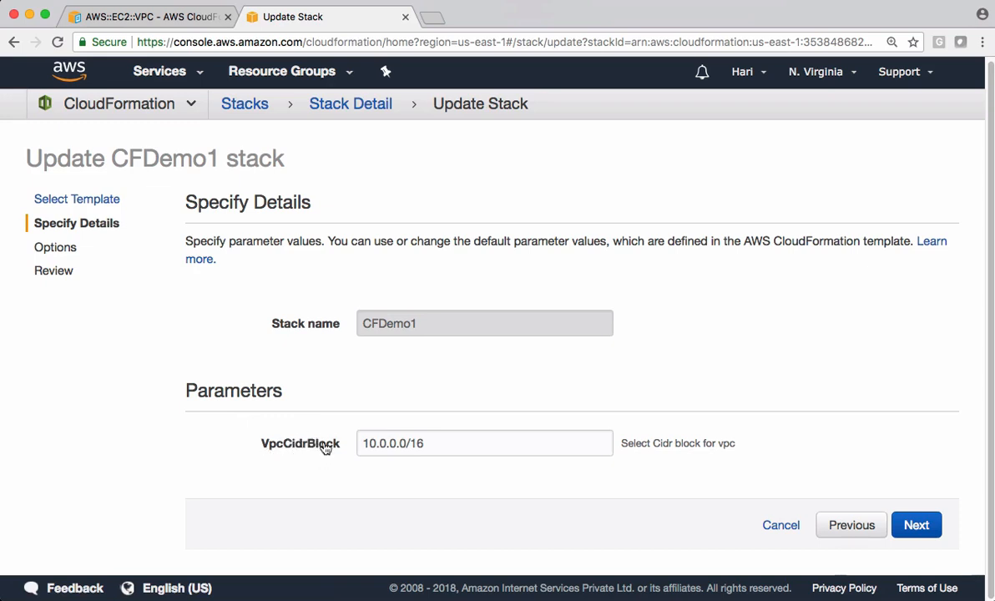
{"action": "mouse_move", "coordinate": [314, 443]}
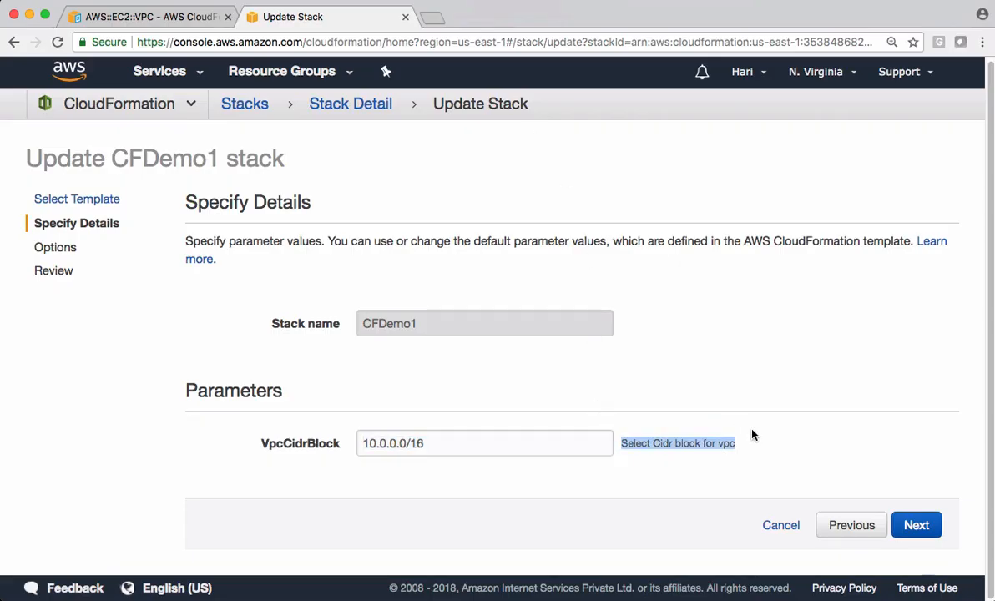
{"action": "left_click", "coordinate": [484, 444]}
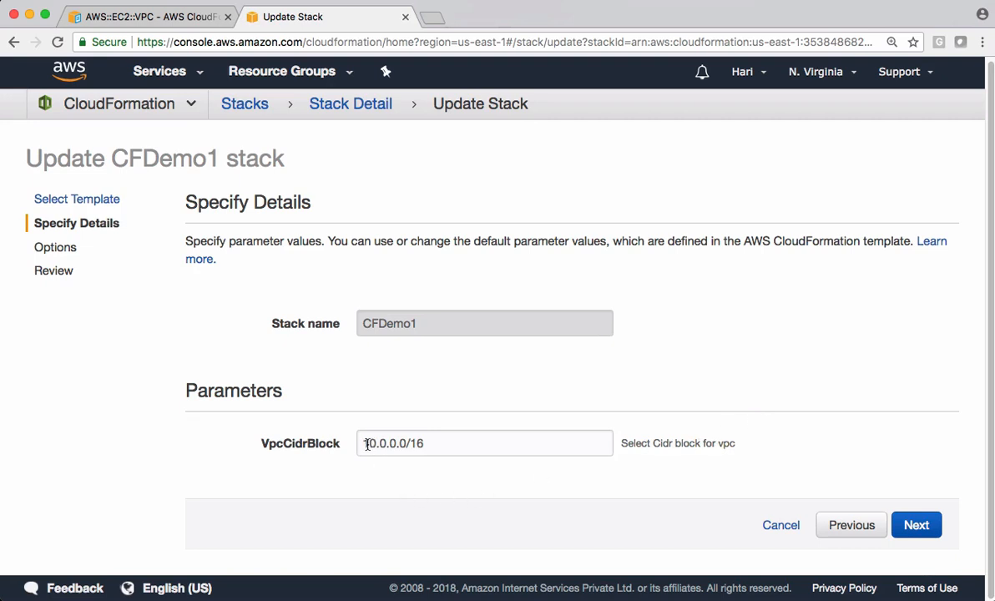
{"action": "left_click", "coordinate": [484, 444]}
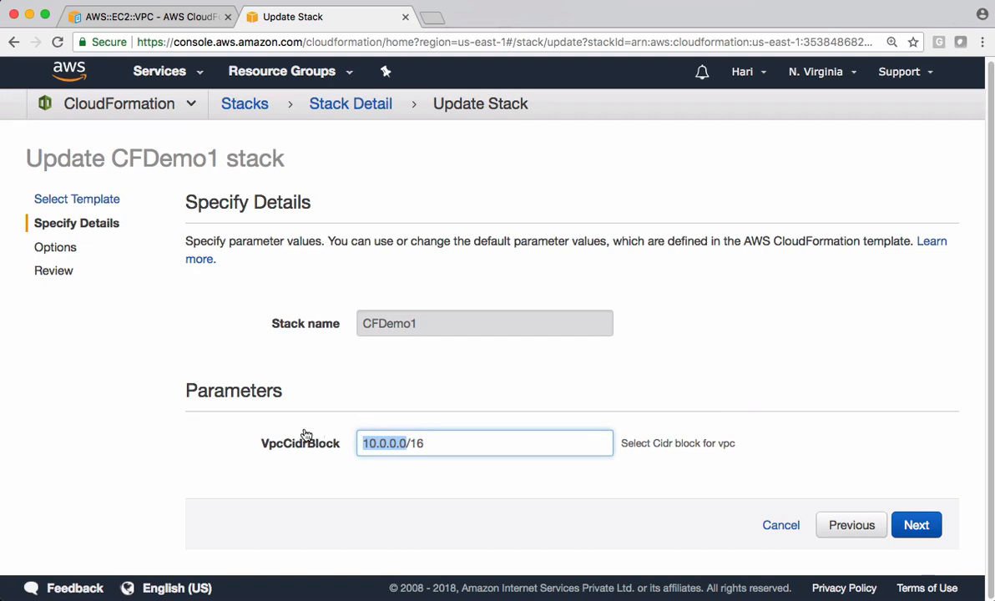
{"action": "mouse_move", "coordinate": [315, 405]}
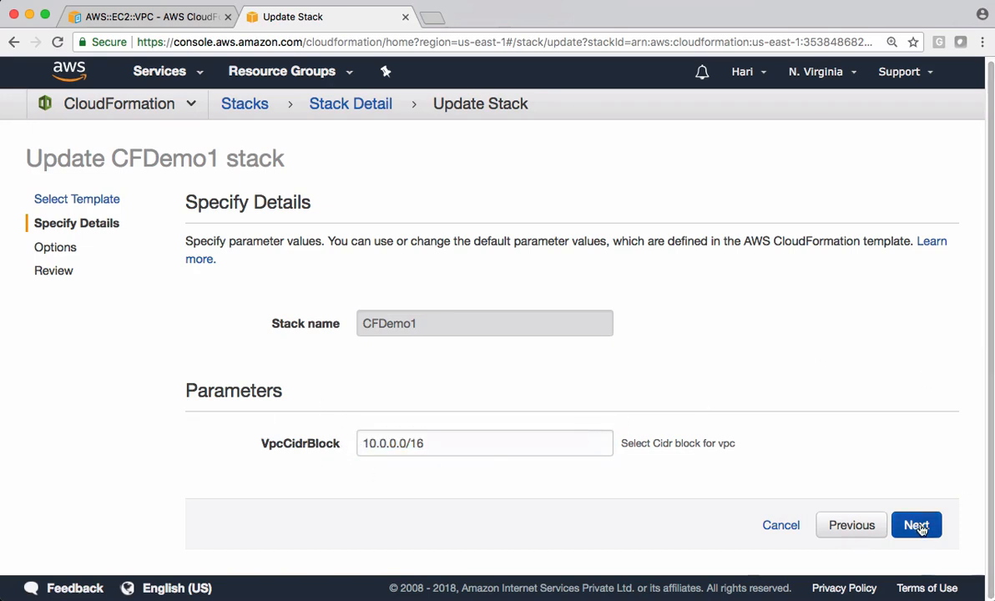
- Continue through Options and Review and submit the CFDemo1 update
{"action": "left_click", "coordinate": [914, 524]}
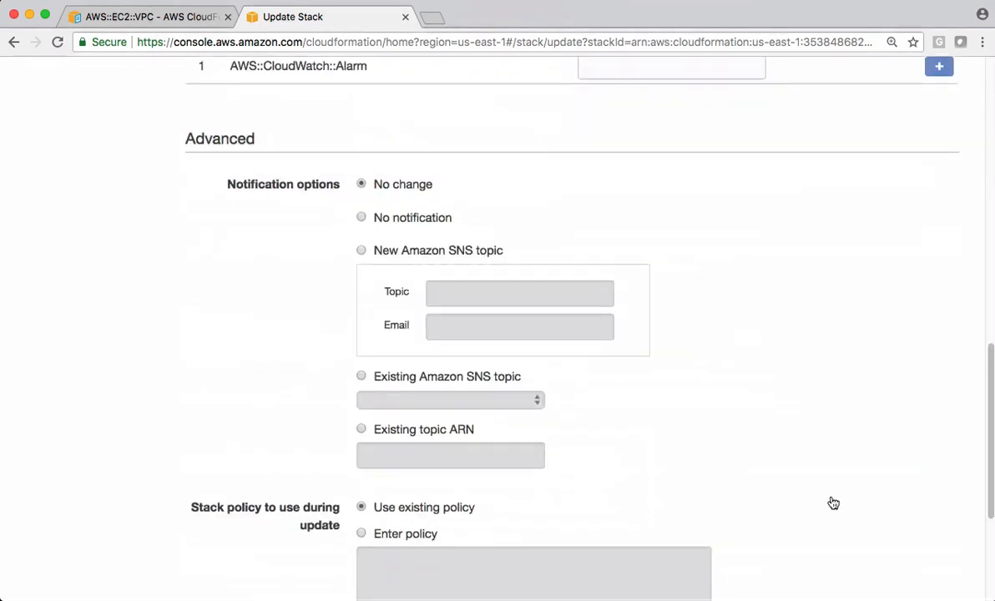
{"action": "scroll", "scroll_direction": "down", "scroll_amount": 3}
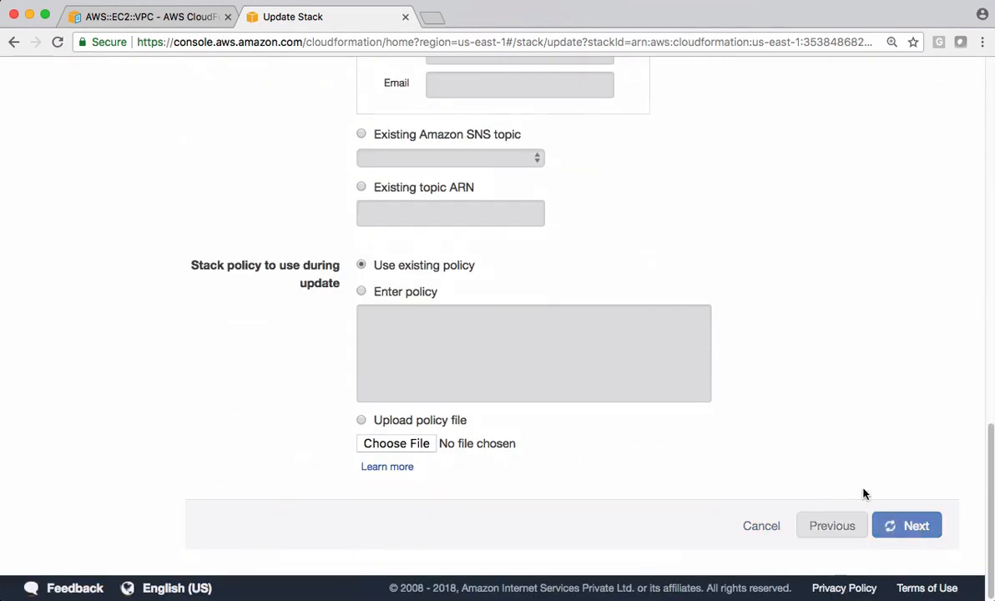
{"action": "left_click", "coordinate": [904, 524]}
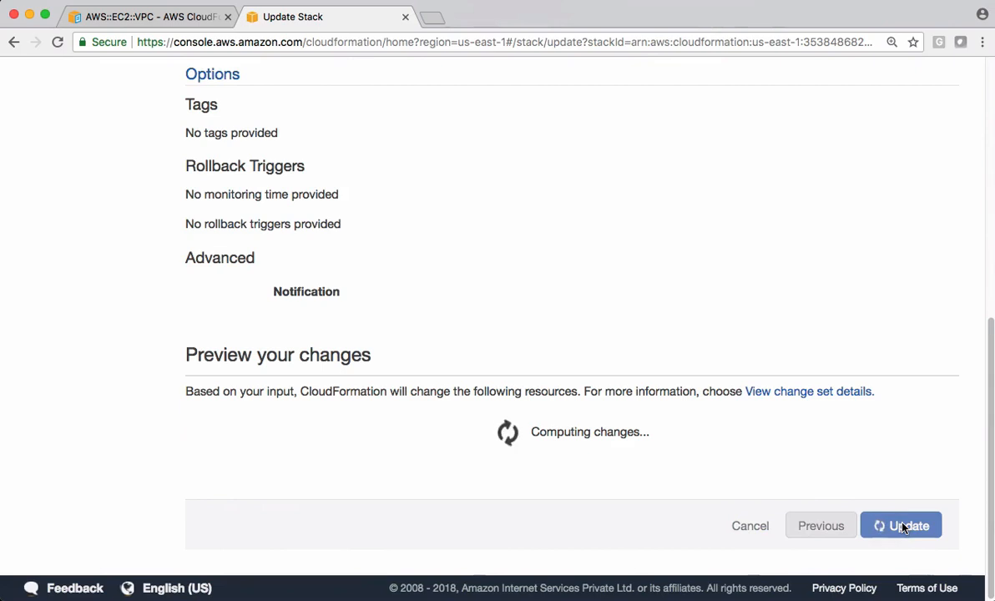
{"action": "left_click", "coordinate": [902, 524]}
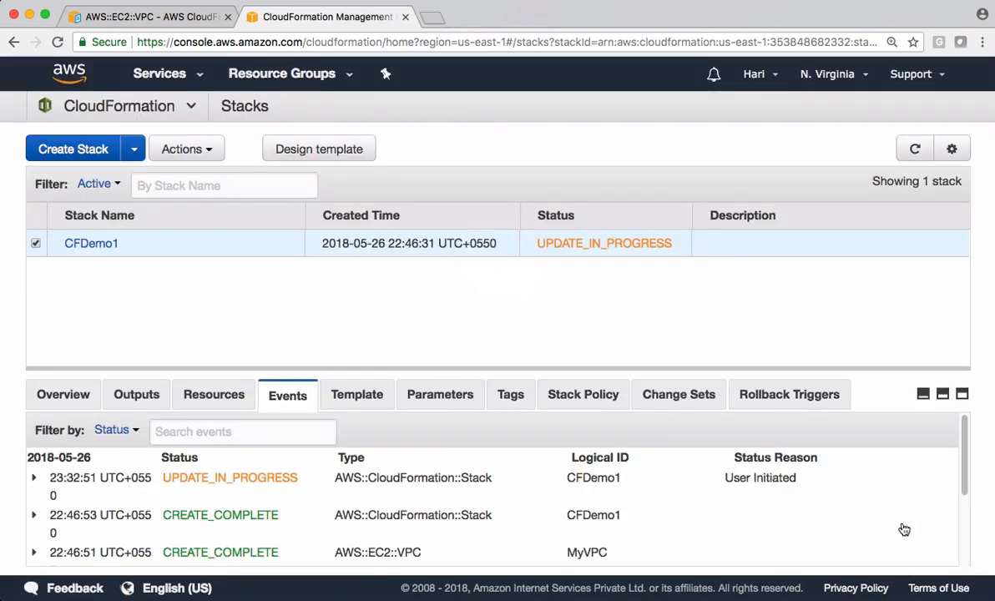